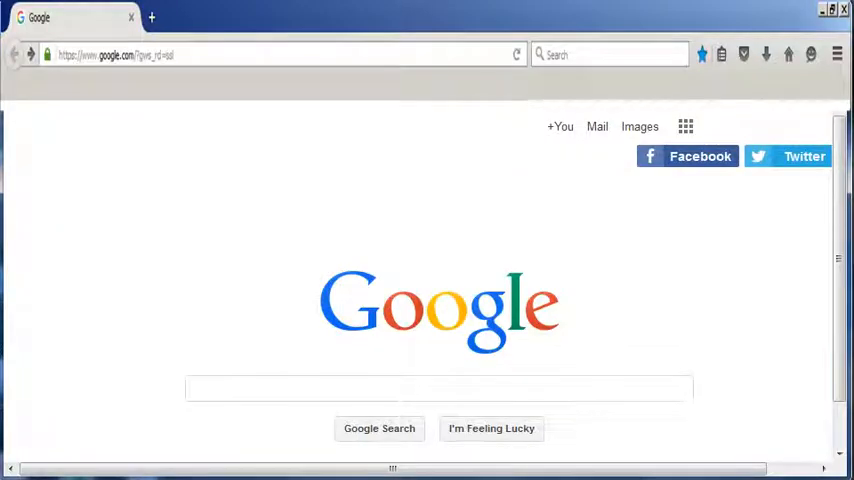
click(140, 54)
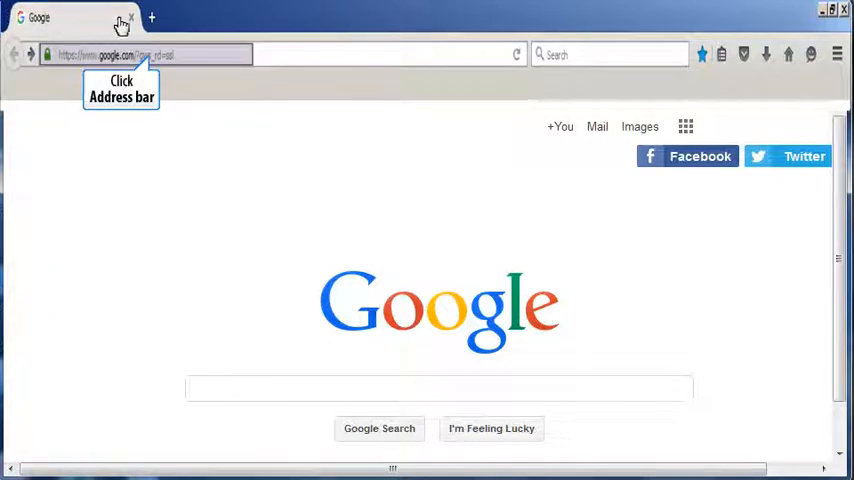
click(145, 54)
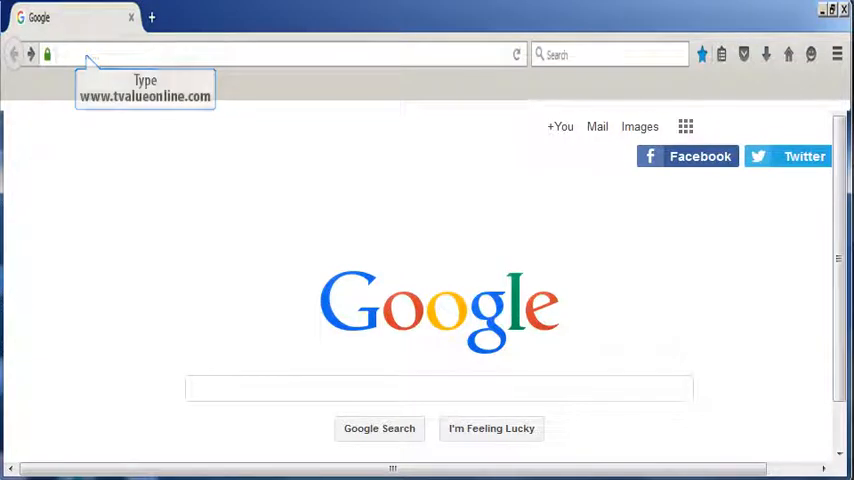
text(https://www.tvalueonline.com/)
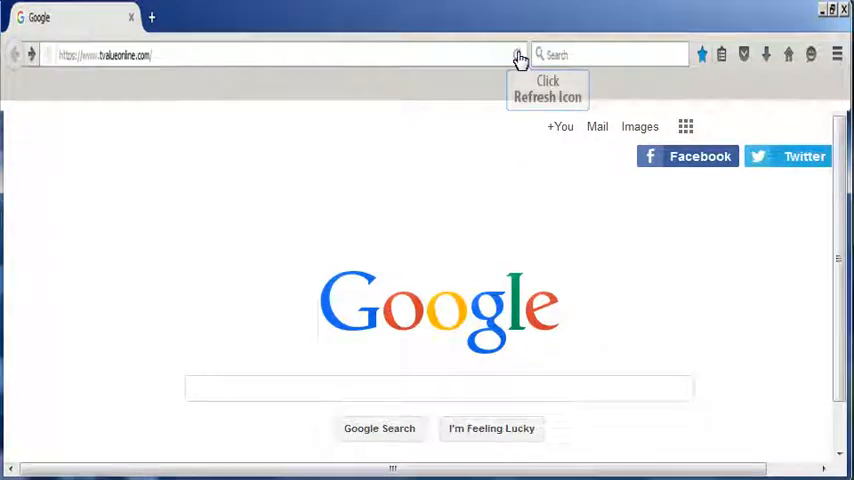
click(518, 55)
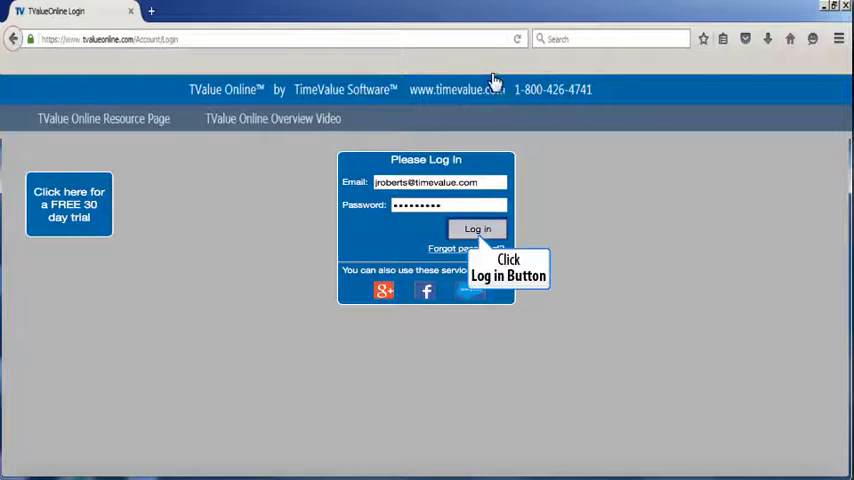
Step: Log in to TValue Online from the login panel
click(477, 229)
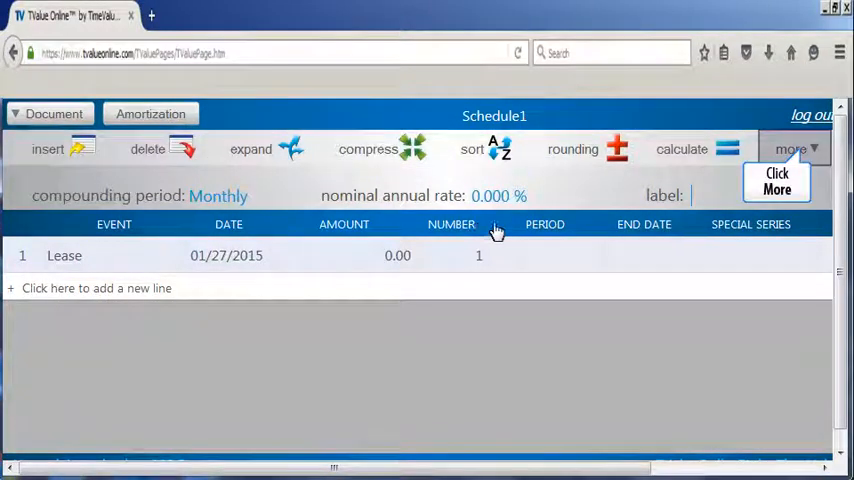
click(791, 149)
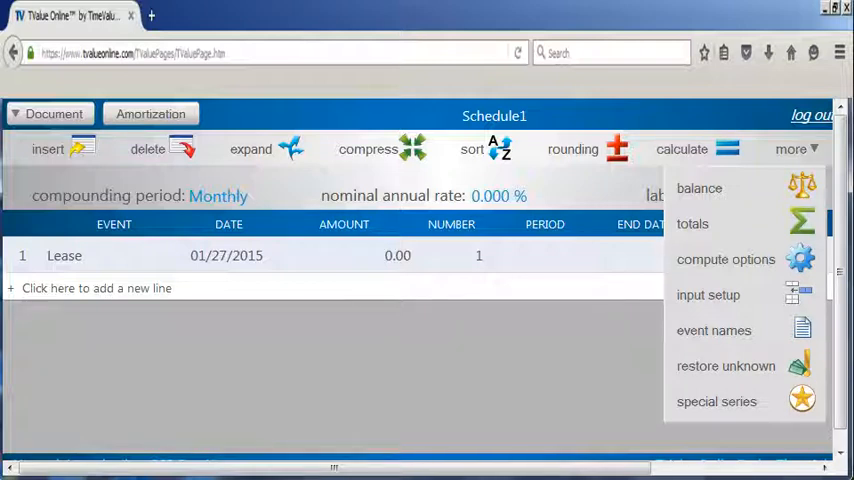
click(717, 401)
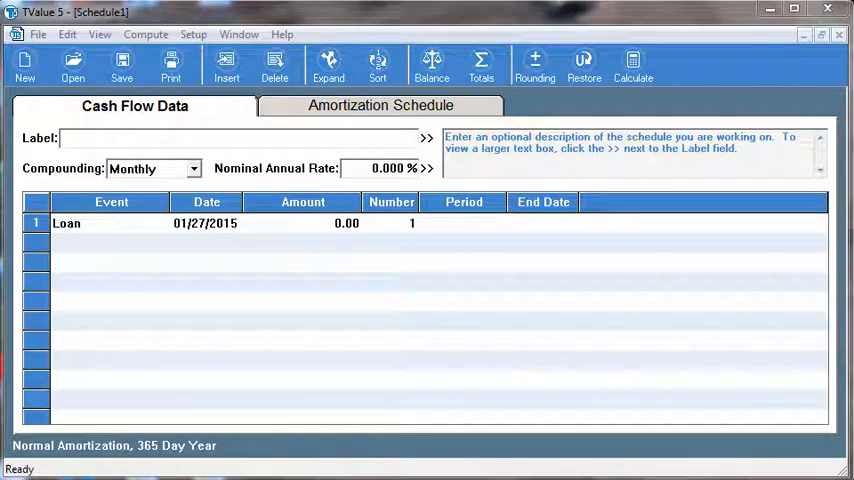
mouse_move(381, 105)
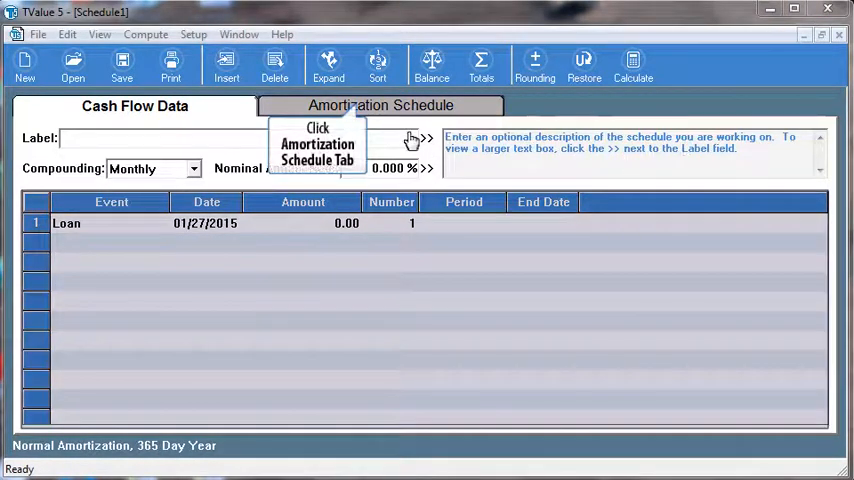
click(381, 105)
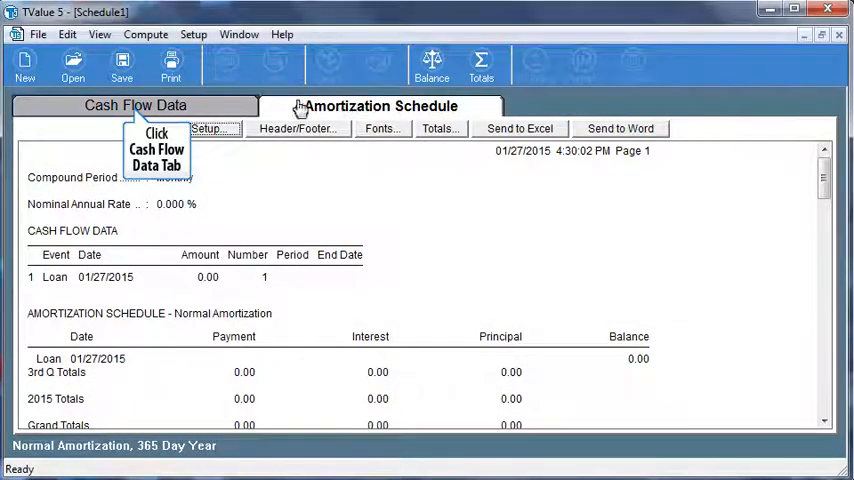
click(135, 105)
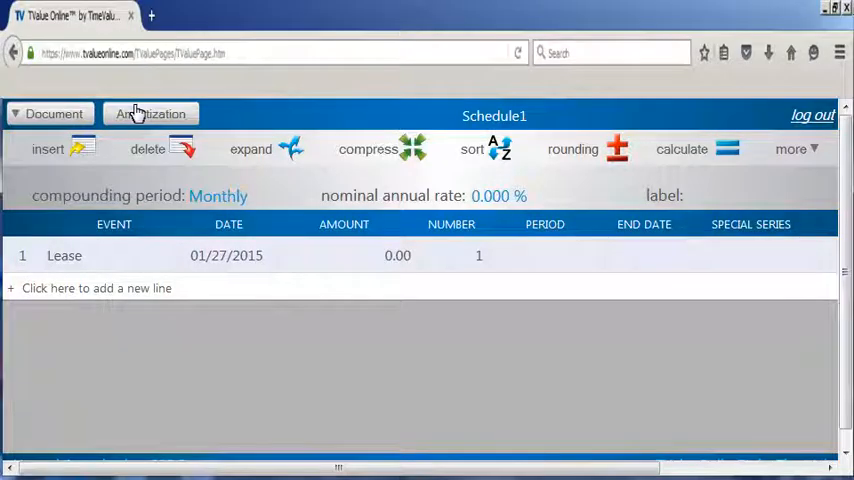
mouse_move(151, 113)
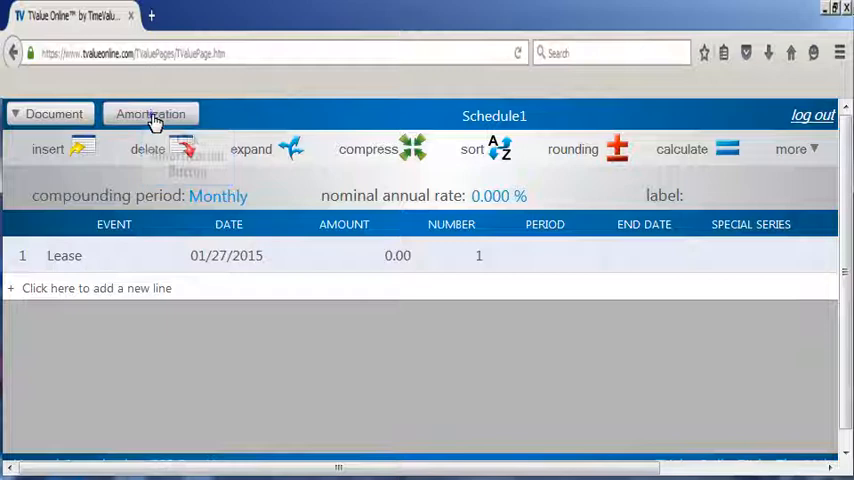
click(150, 113)
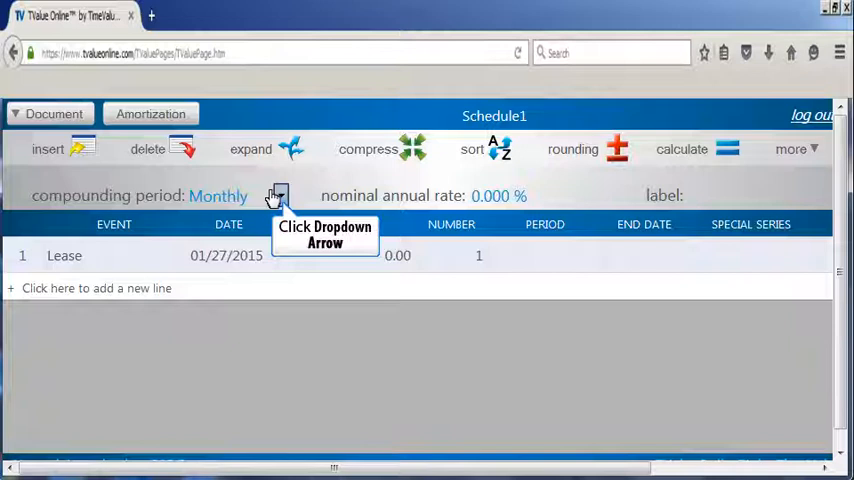
Step: Enter a 5.000% nominal annual rate and the label 'sample loan' on Schedule1
click(280, 195)
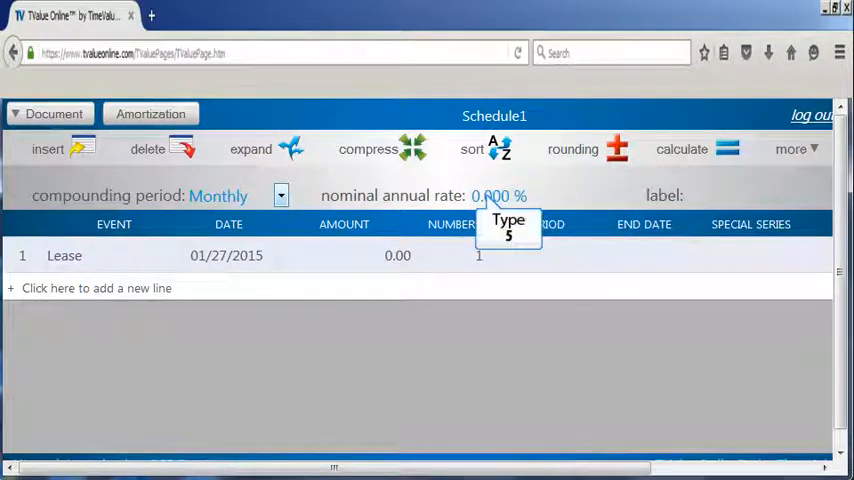
text(5)
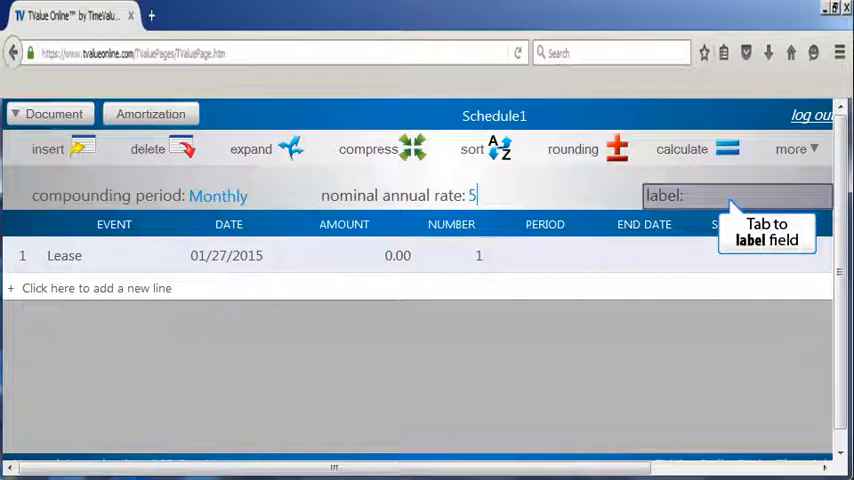
key(Tab)
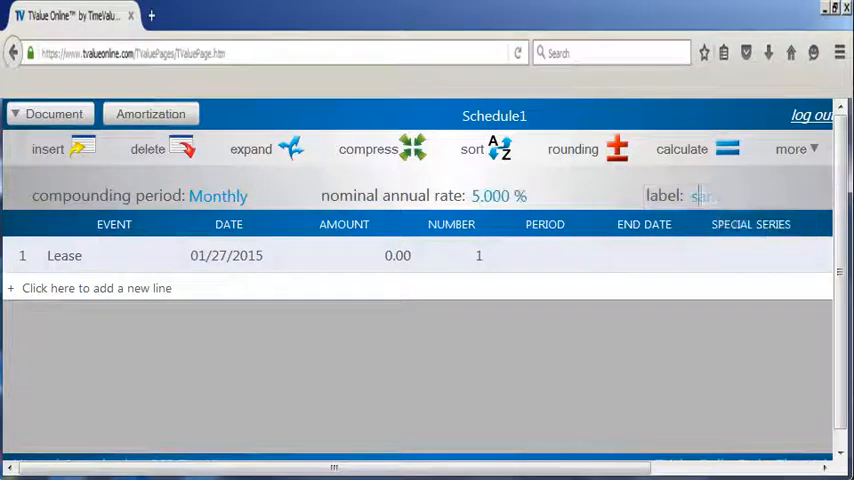
text(sample loan)
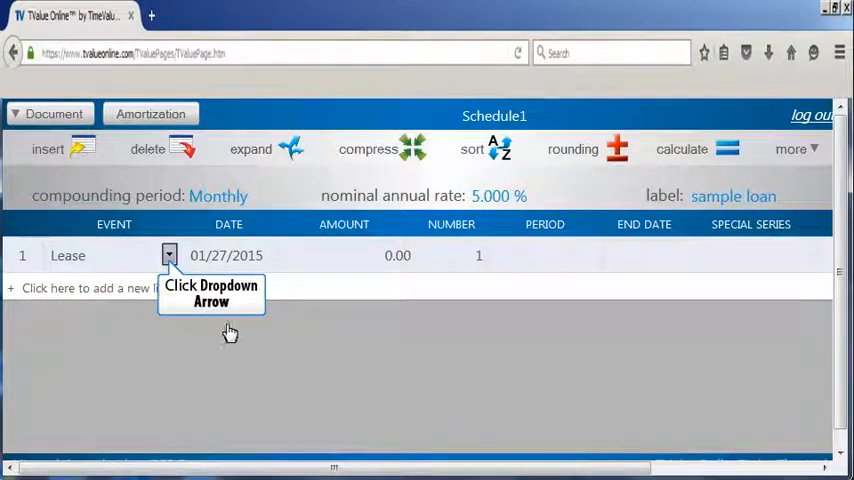
Step: Make line 1 a $100,000 Loan event and add a second payment line
click(168, 255)
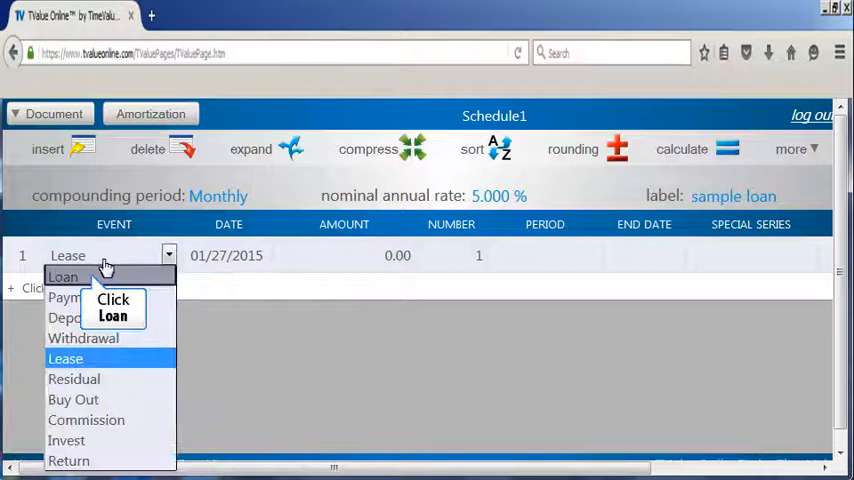
click(63, 277)
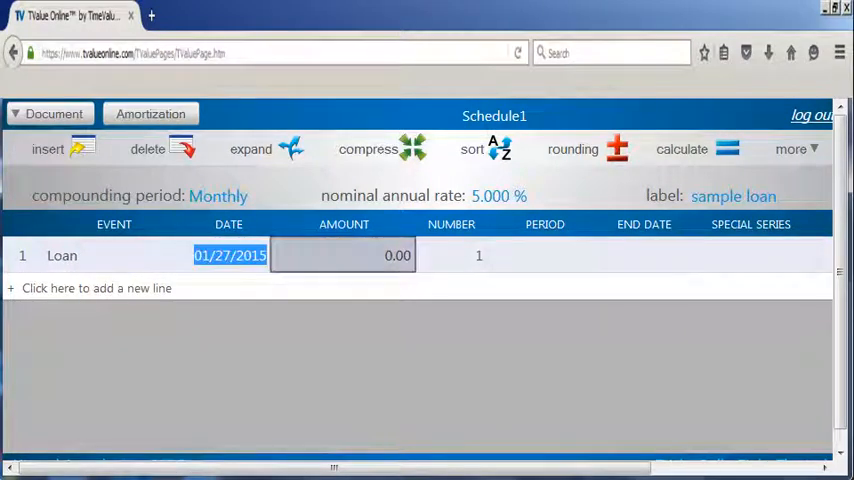
click(344, 255)
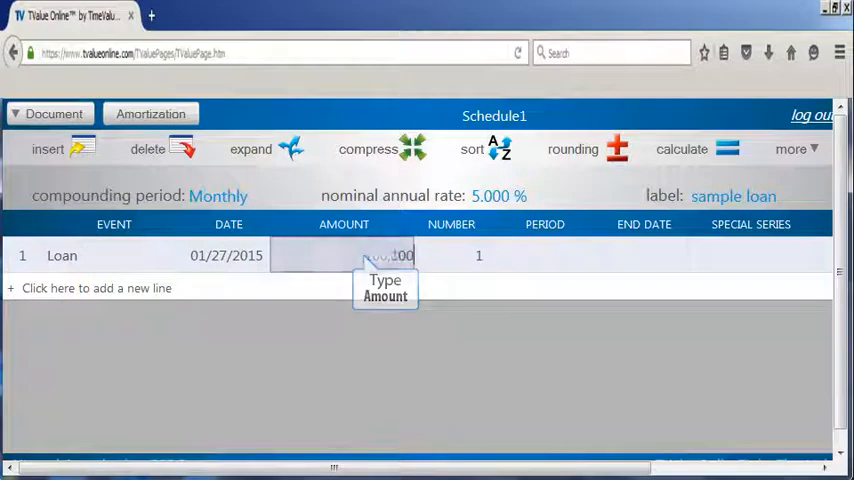
click(451, 255)
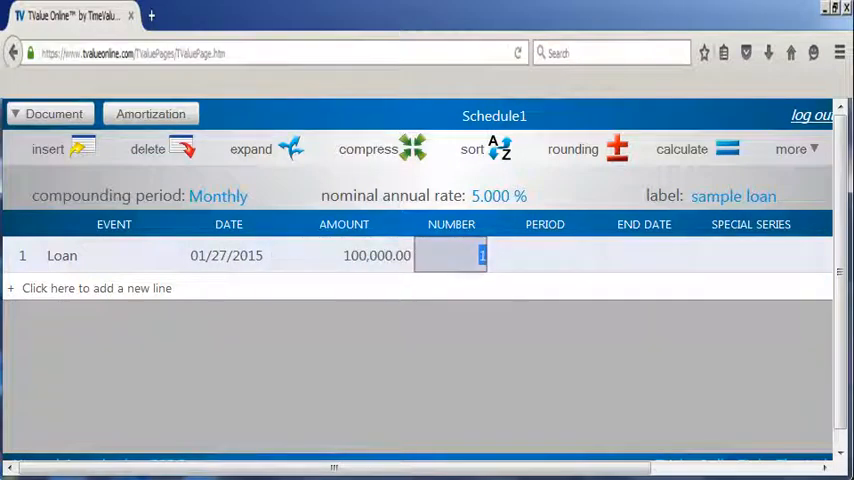
mouse_move(95, 288)
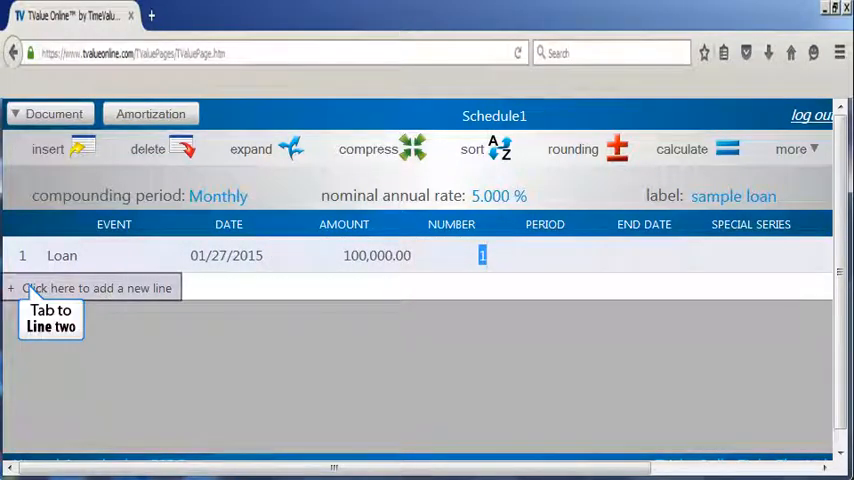
click(96, 288)
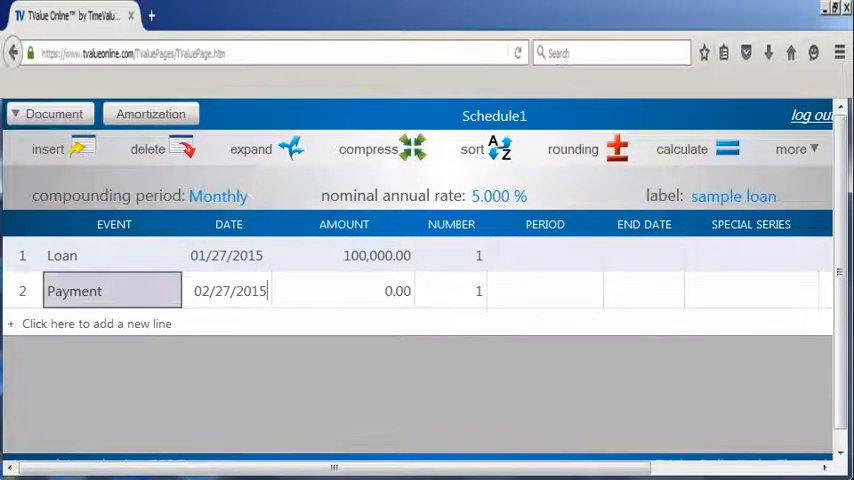
click(230, 291)
text(360)
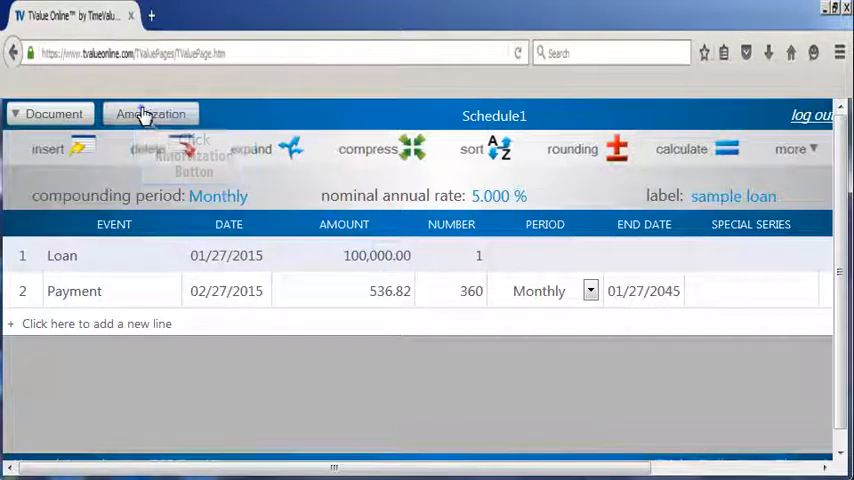
click(150, 113)
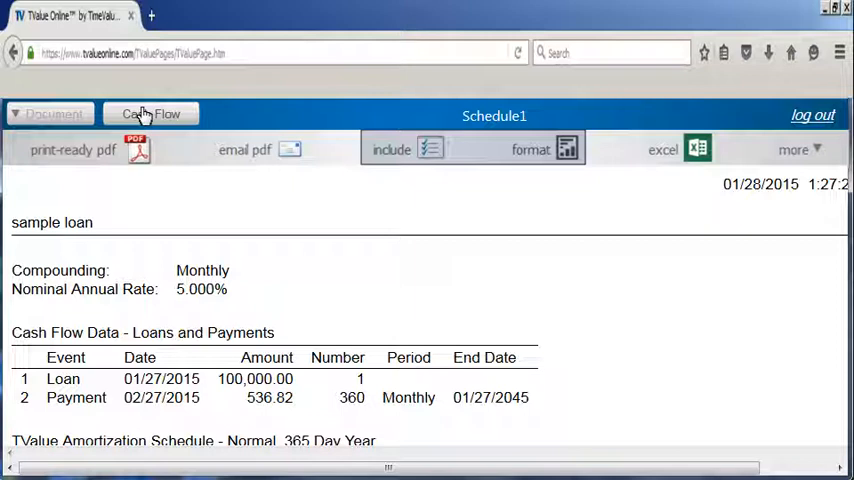
mouse_move(430, 149)
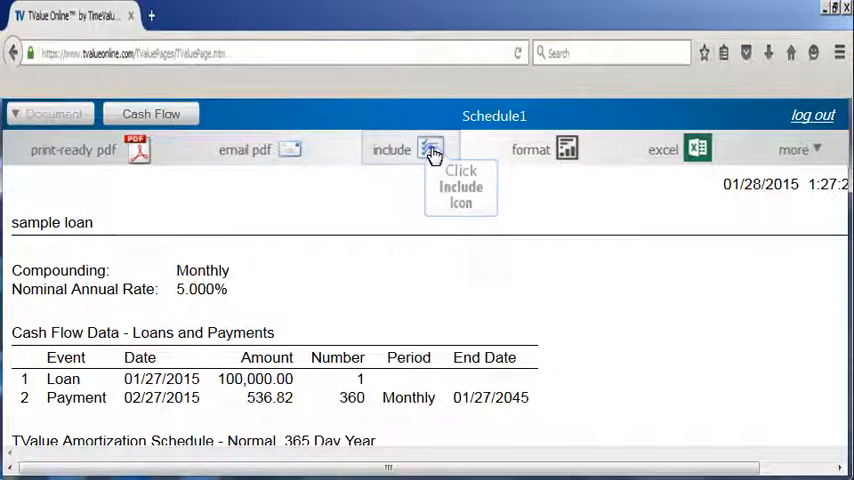
click(430, 149)
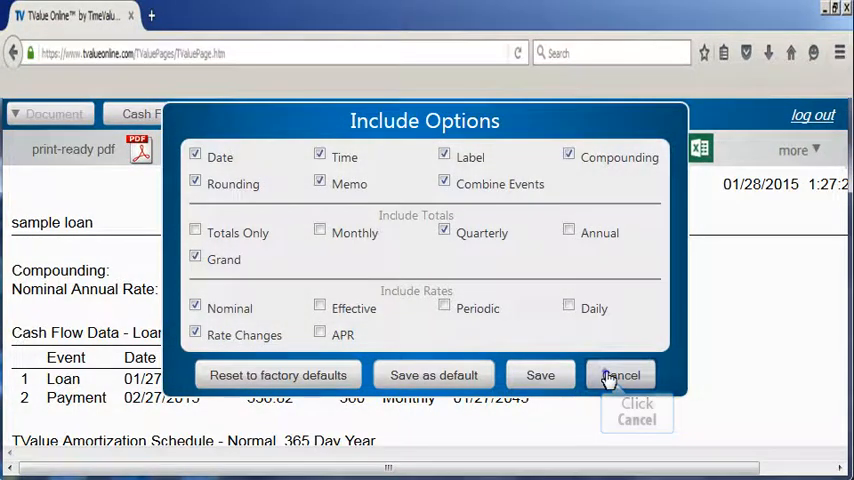
click(620, 375)
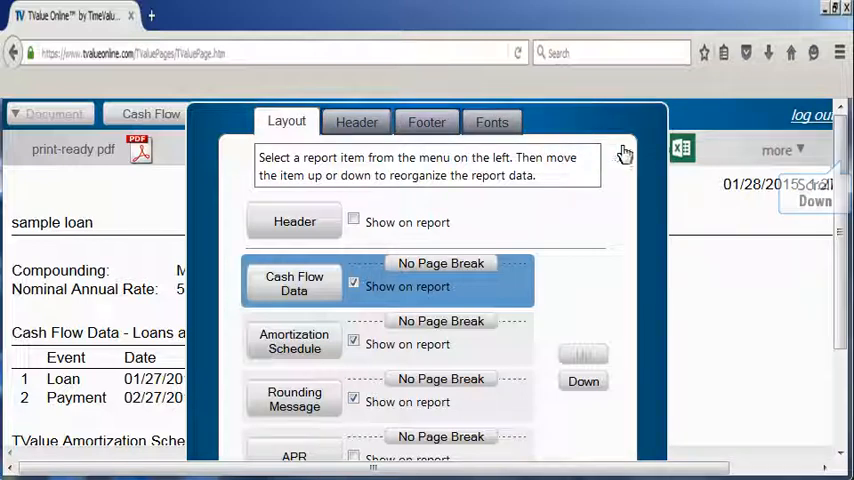
scroll(down, 3)
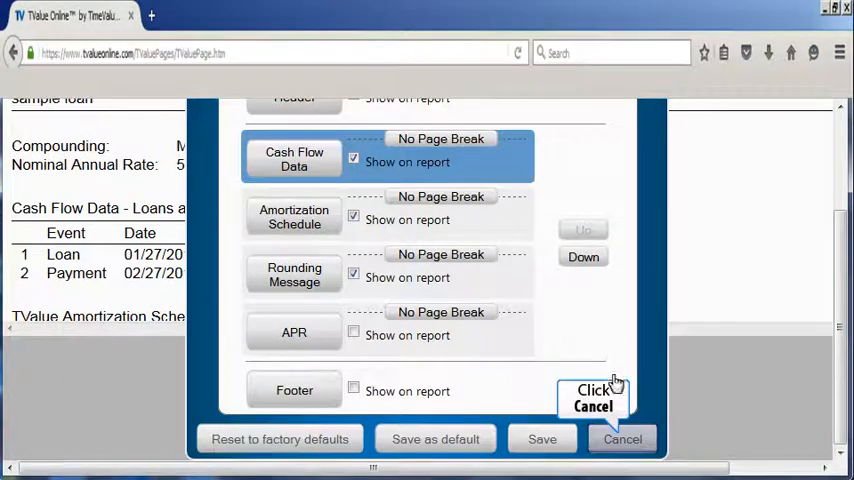
click(622, 439)
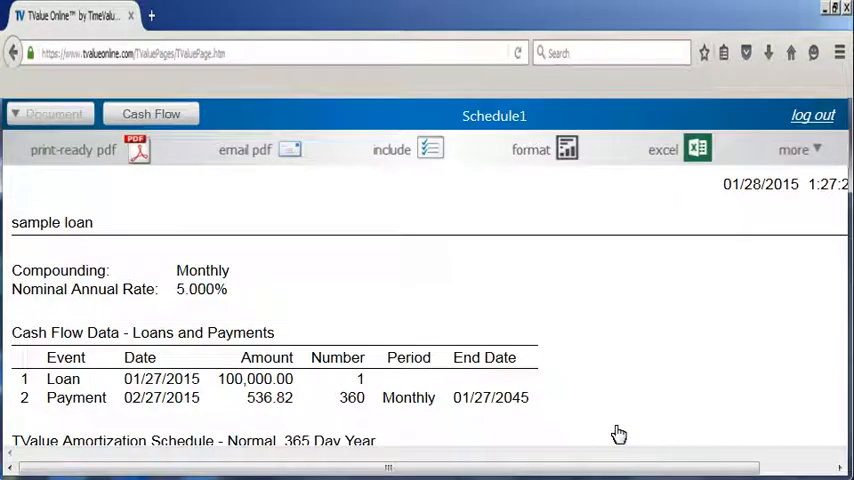
mouse_move(90, 149)
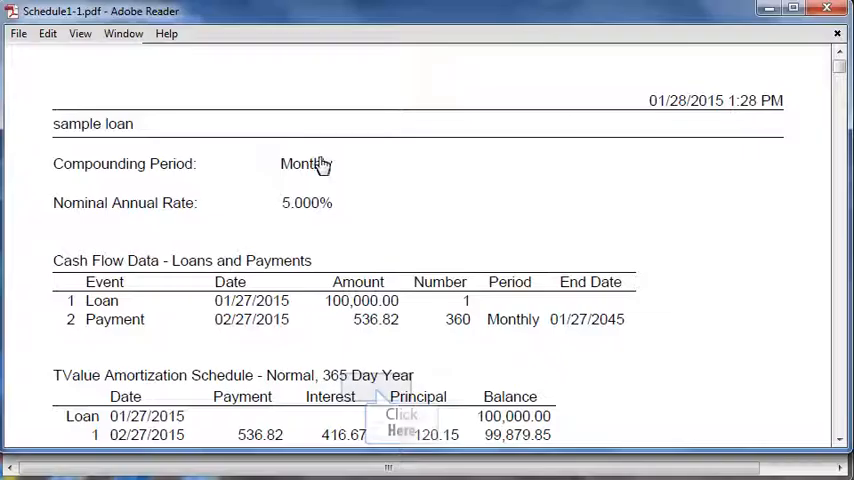
scroll(down, 3)
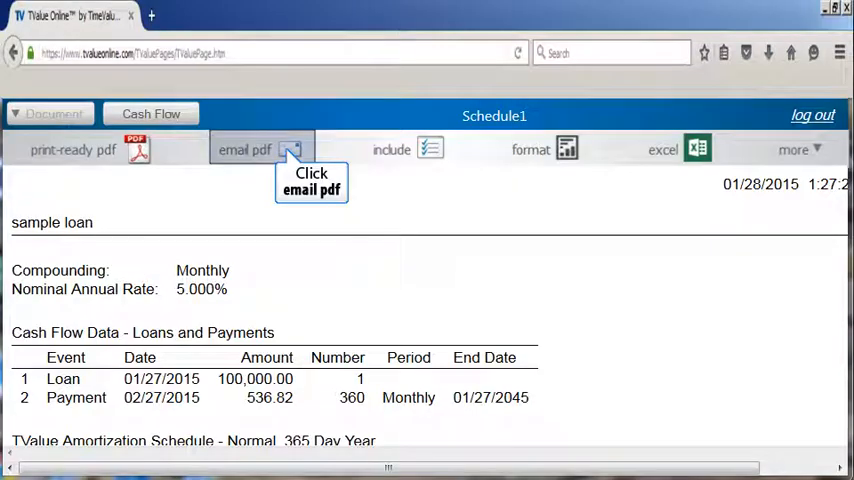
Step: Email the amortization report as a PDF and dismiss the send confirmation
click(245, 149)
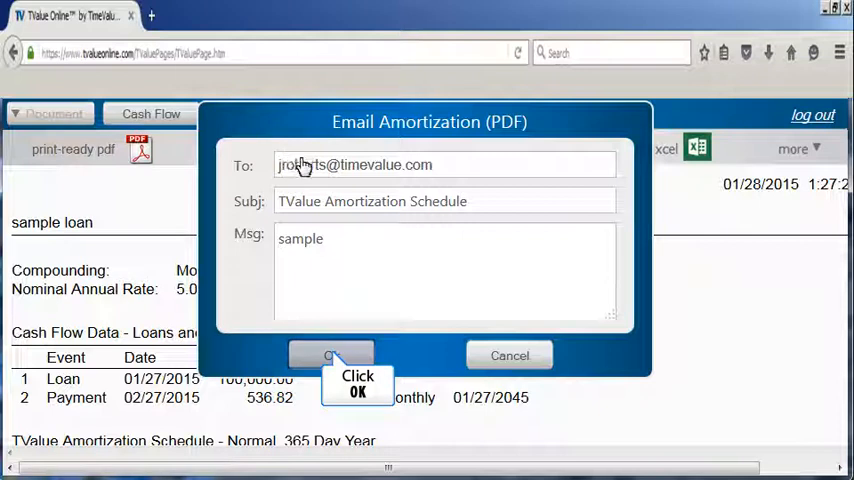
click(331, 355)
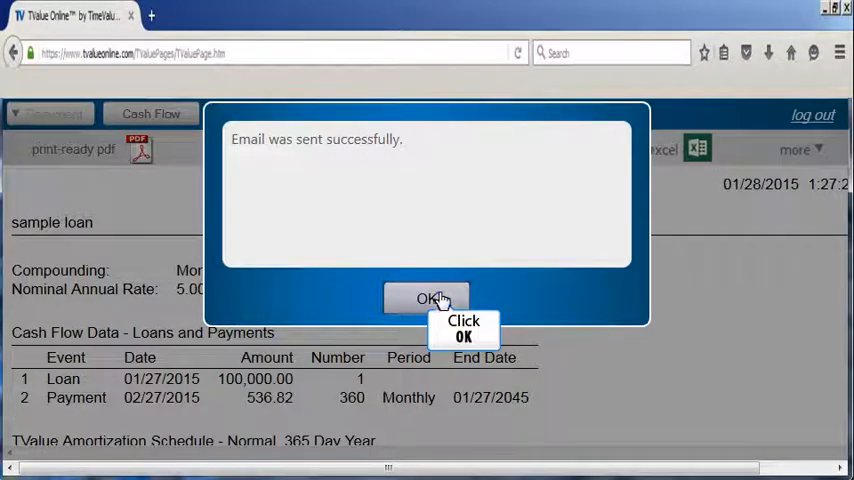
click(427, 298)
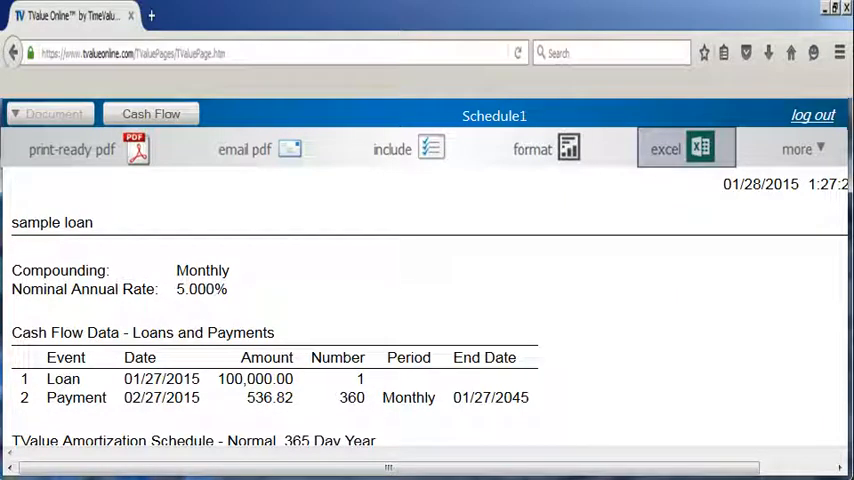
mouse_move(755, 238)
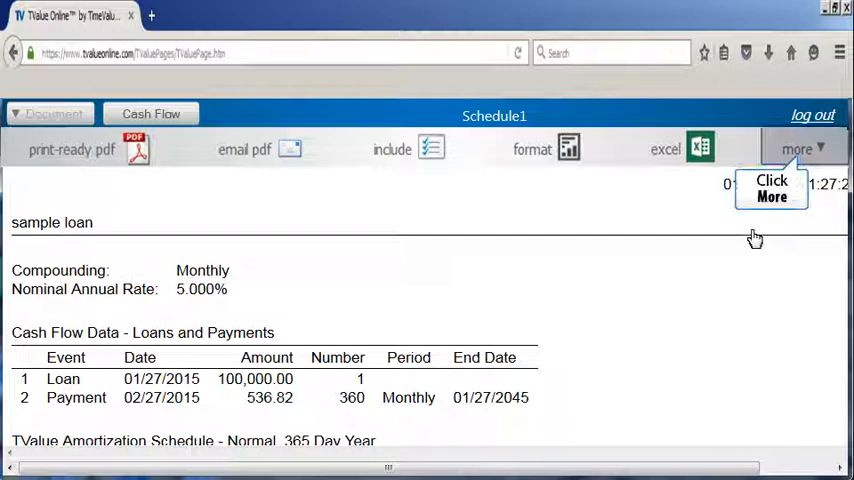
click(797, 148)
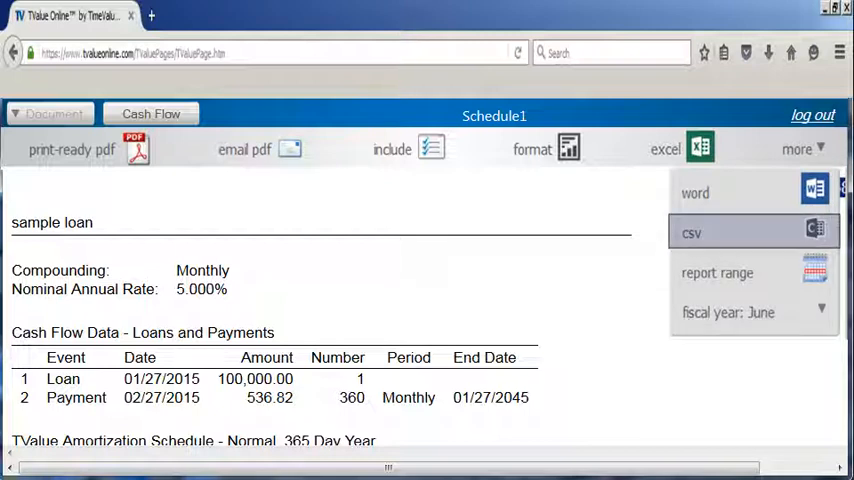
mouse_move(793, 160)
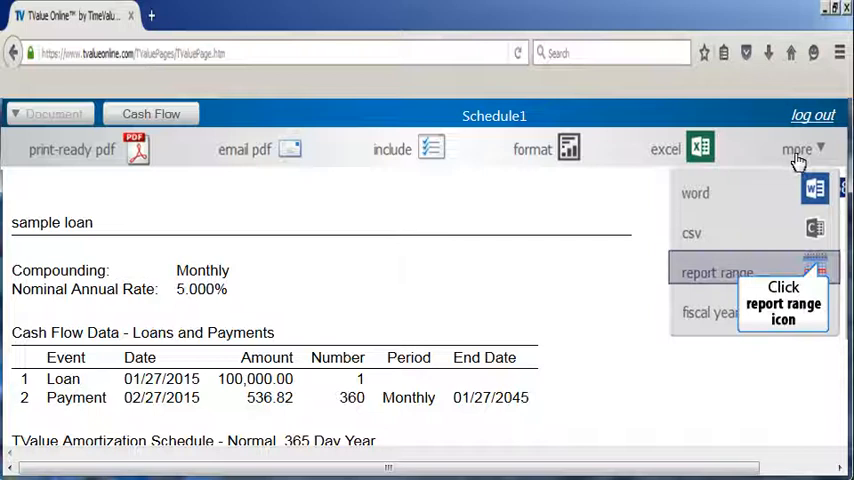
click(717, 272)
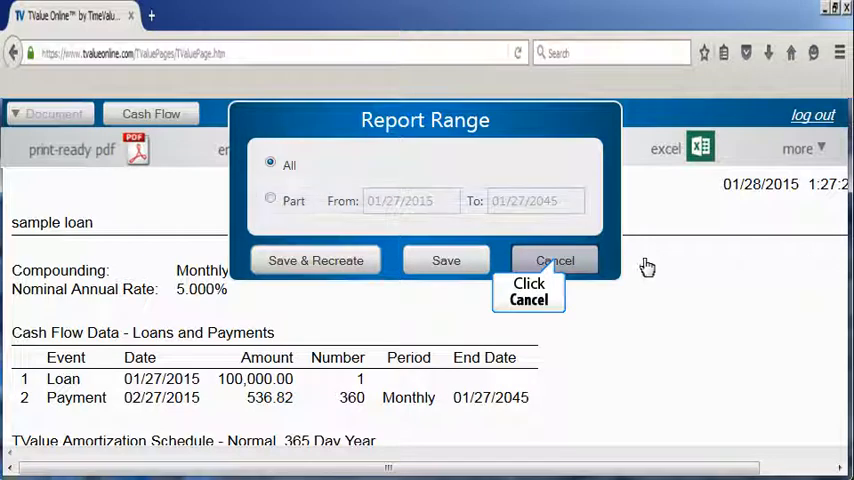
click(555, 260)
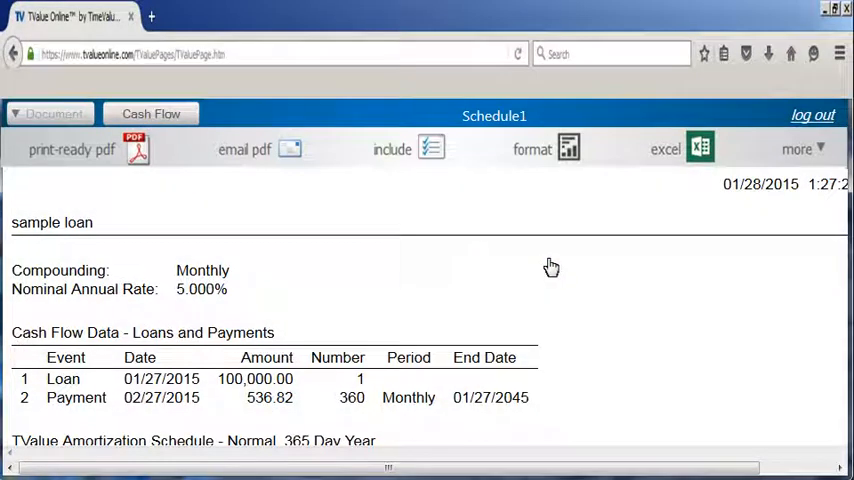
mouse_move(797, 149)
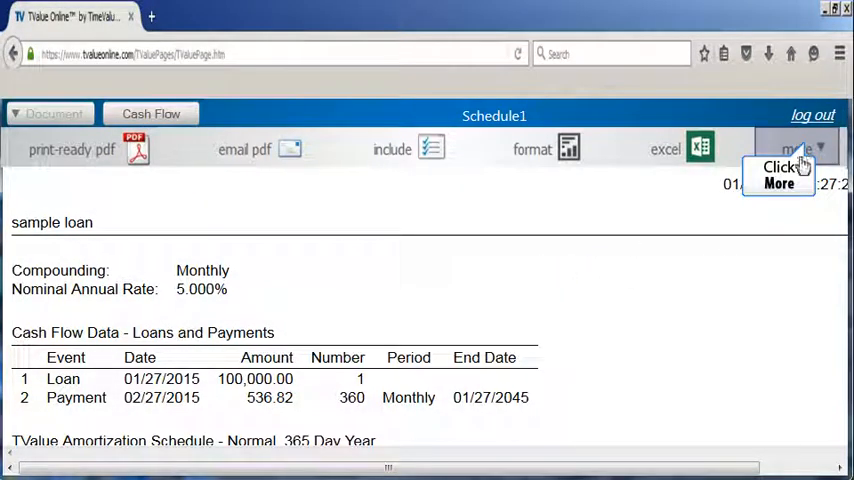
Step: Return to the cash flow entries and cancel line 2's Monthly Skip special series settings
click(800, 149)
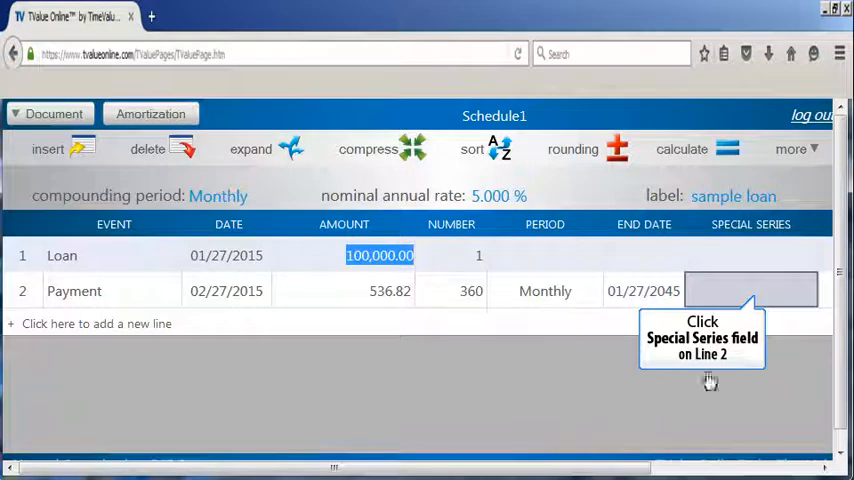
click(750, 290)
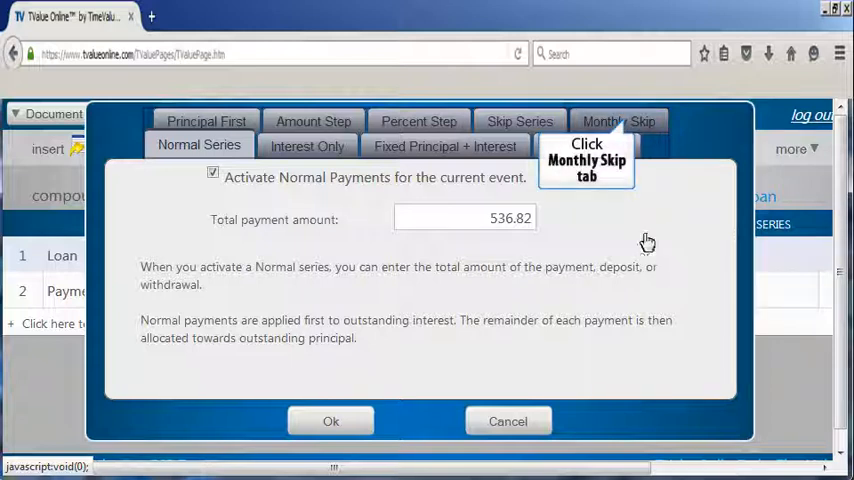
click(618, 121)
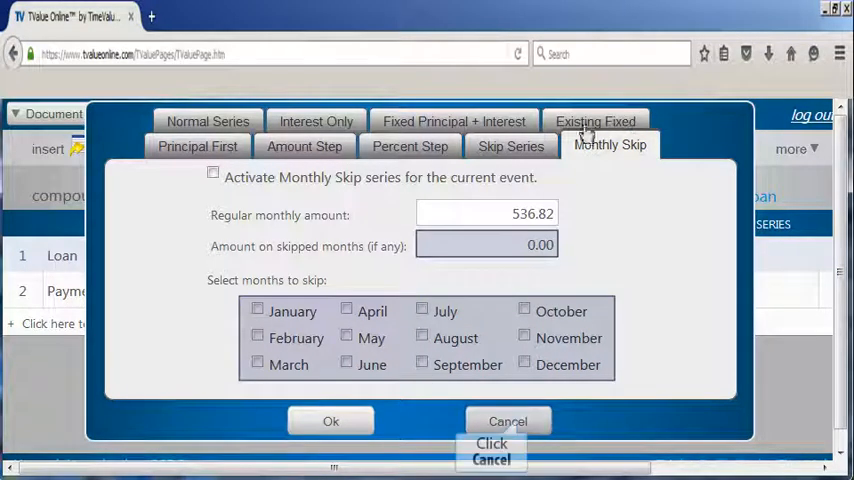
click(507, 420)
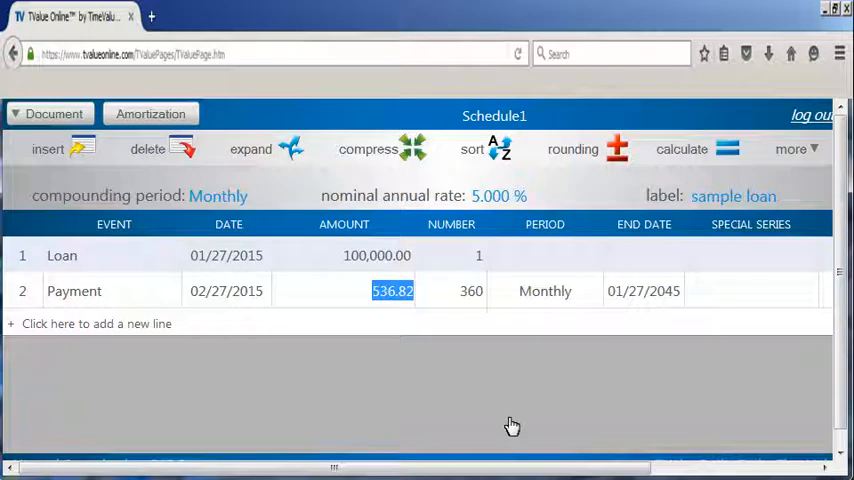
mouse_move(500, 424)
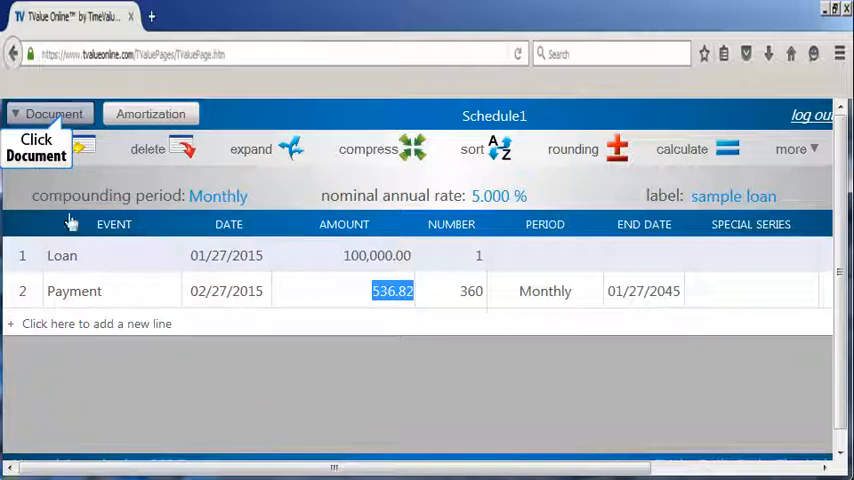
click(54, 113)
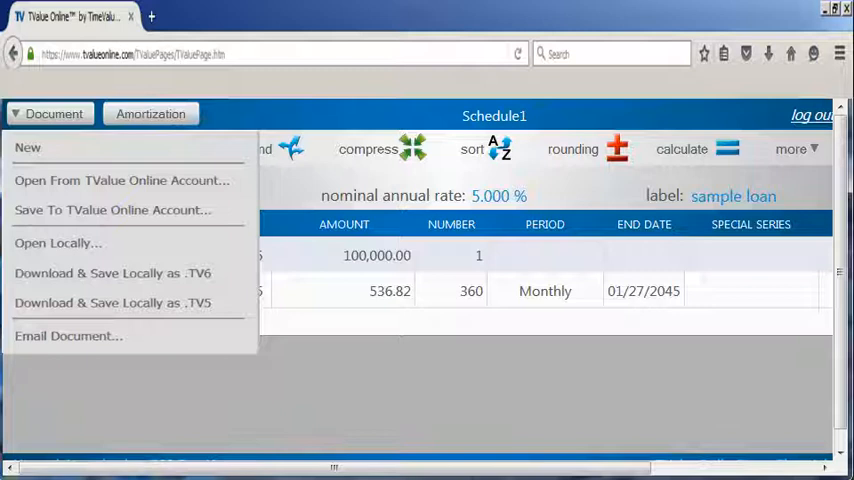
mouse_move(113, 209)
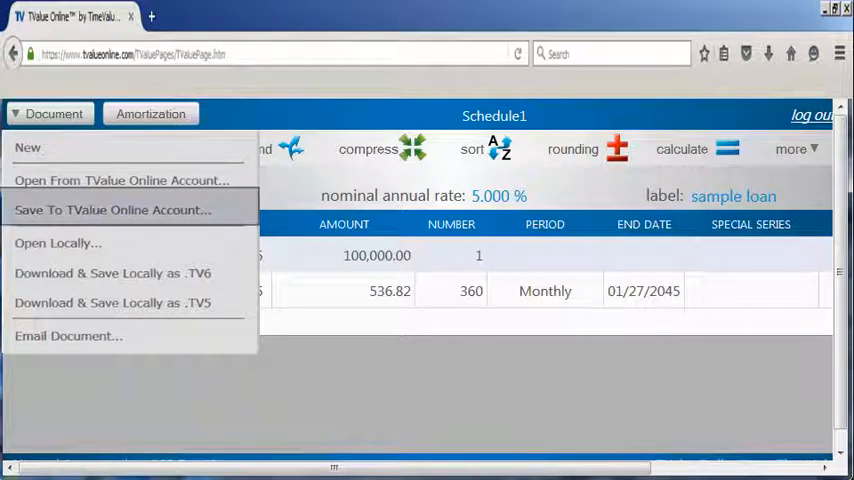
mouse_move(112, 272)
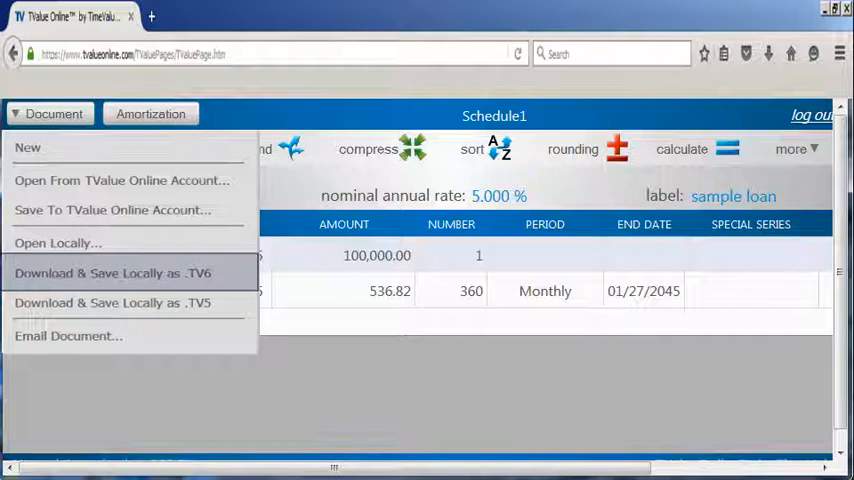
click(48, 113)
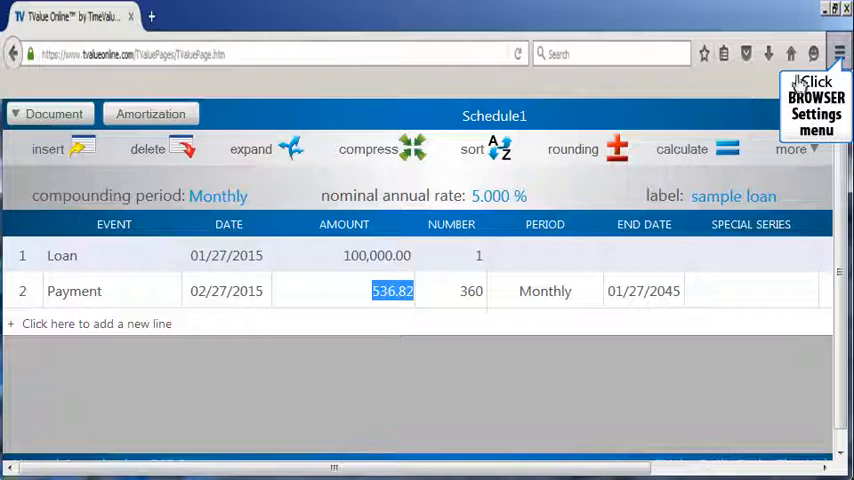
Step: Open Firefox's Options page in a new tab
click(839, 53)
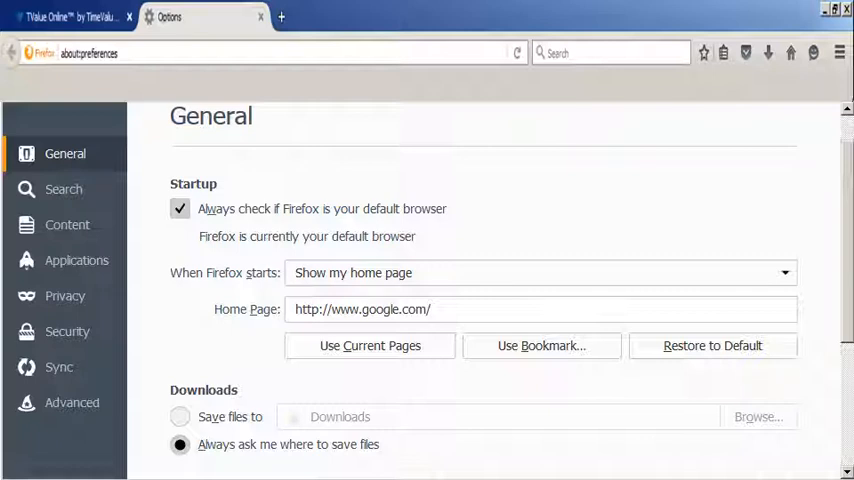
mouse_move(727, 309)
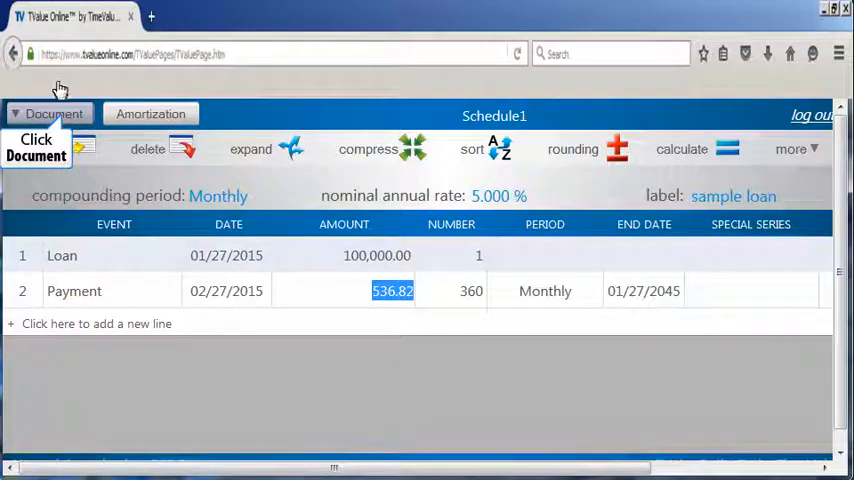
click(49, 113)
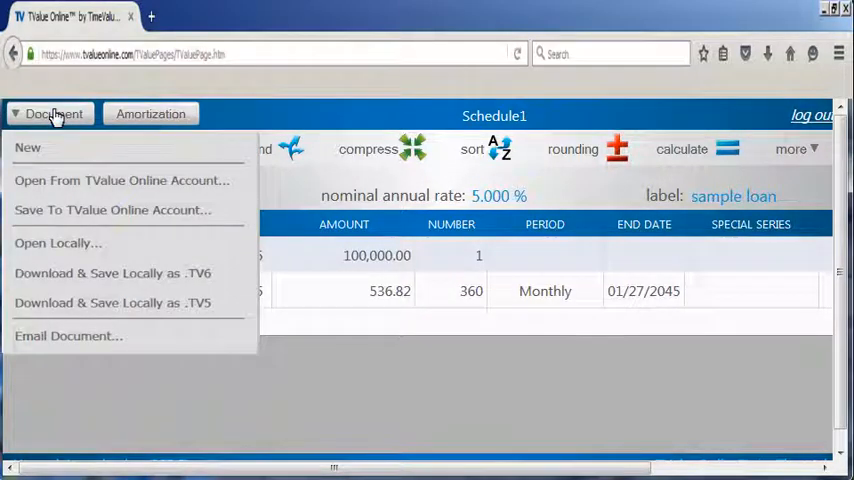
mouse_move(121, 180)
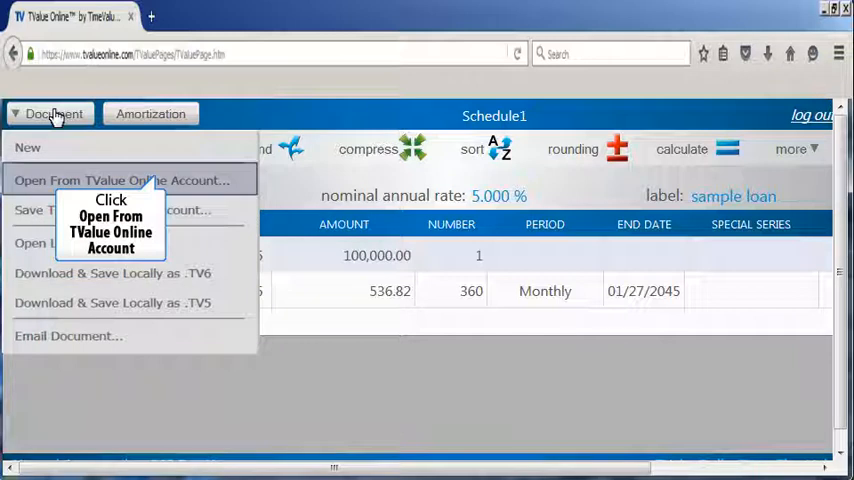
mouse_move(153, 170)
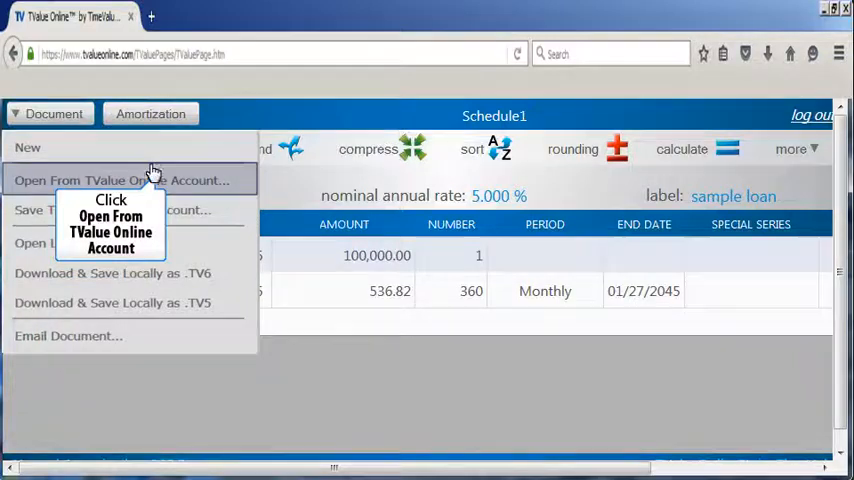
click(125, 180)
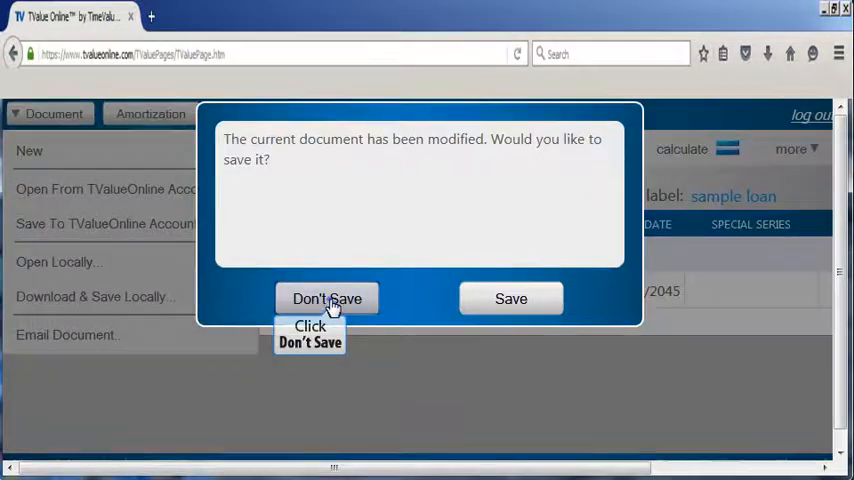
click(327, 298)
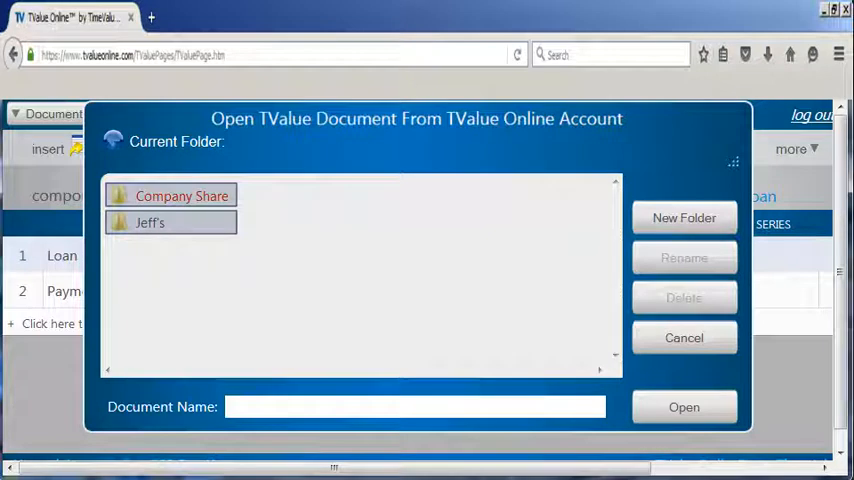
mouse_move(149, 222)
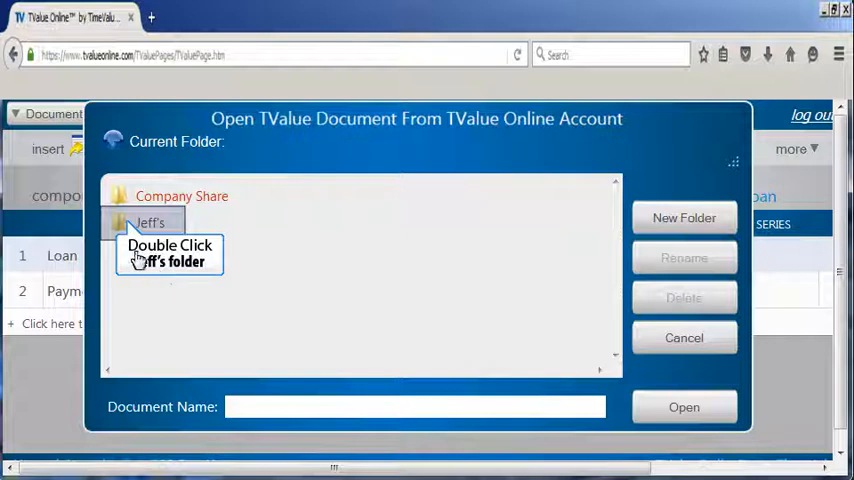
double_click(149, 222)
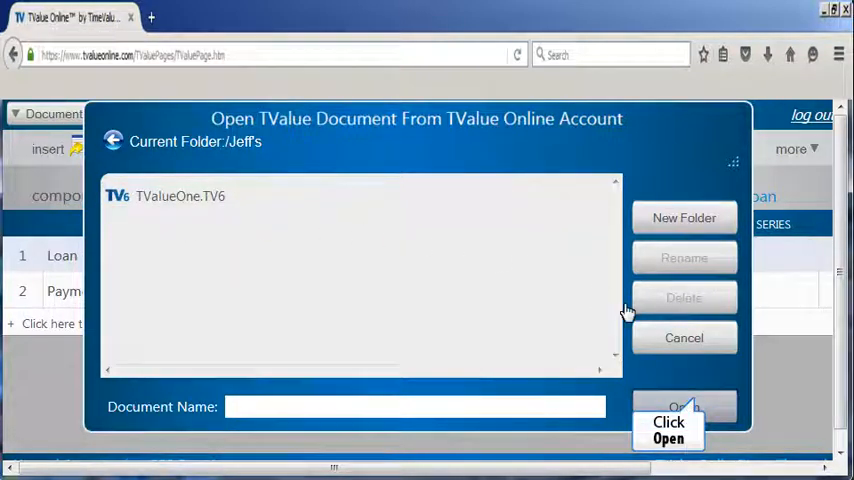
click(684, 406)
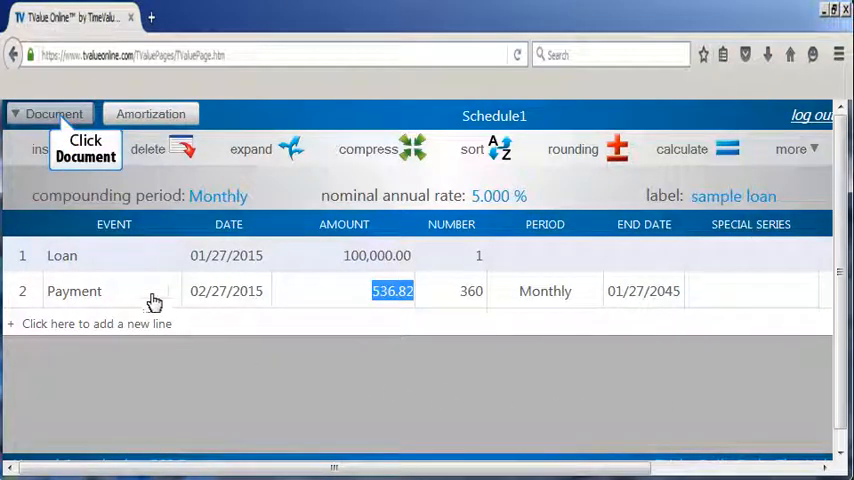
click(53, 113)
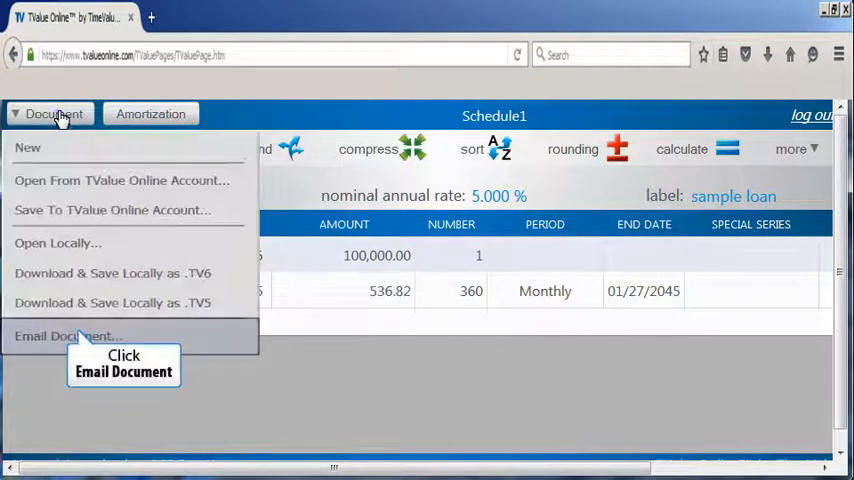
click(65, 335)
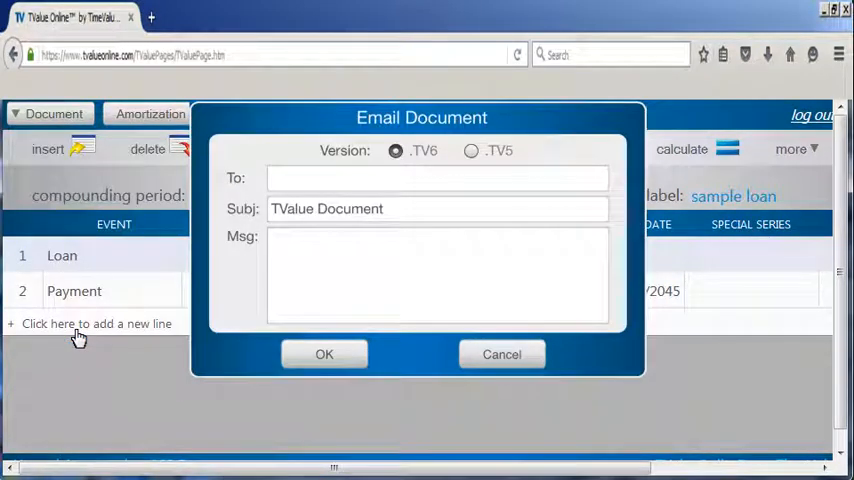
click(471, 150)
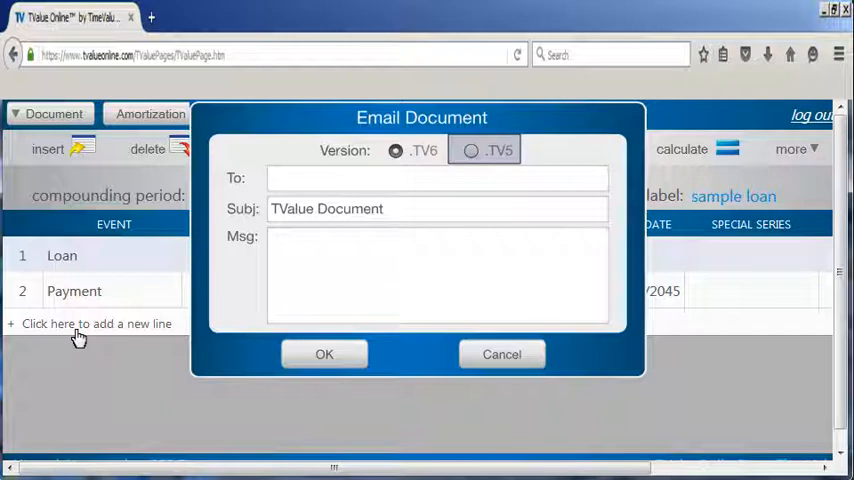
click(396, 150)
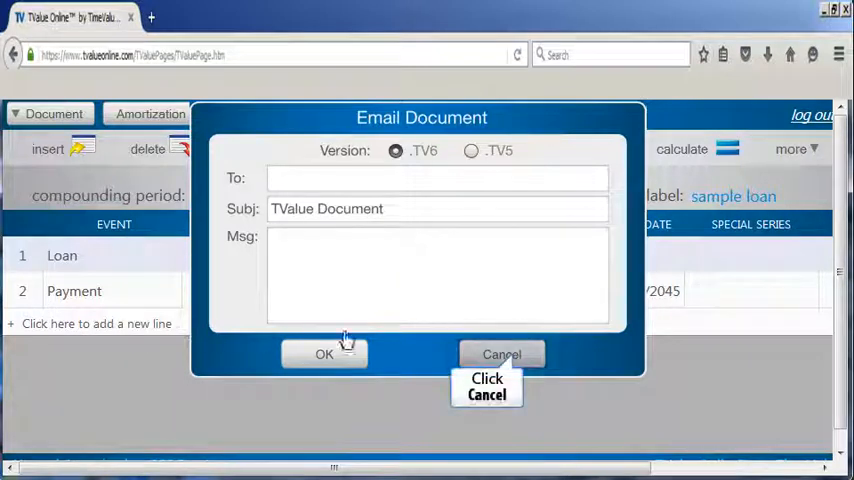
click(501, 354)
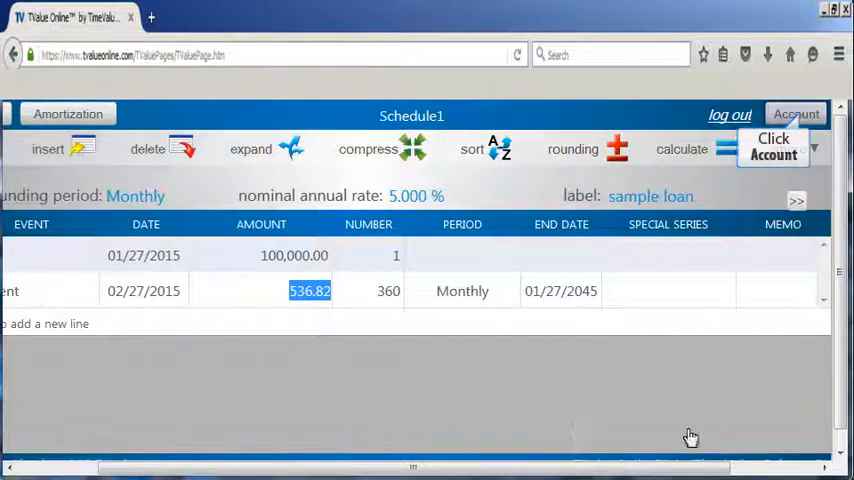
Step: Open the Account page from the TValue Online toolbar
click(795, 114)
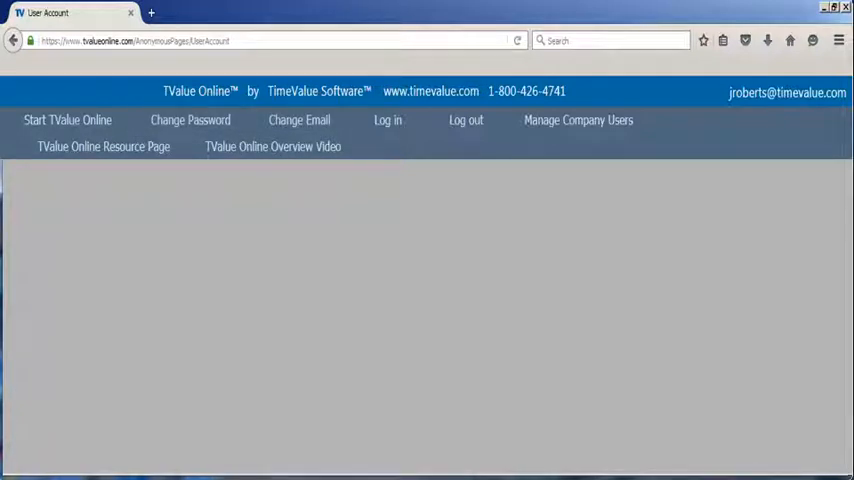
mouse_move(103, 146)
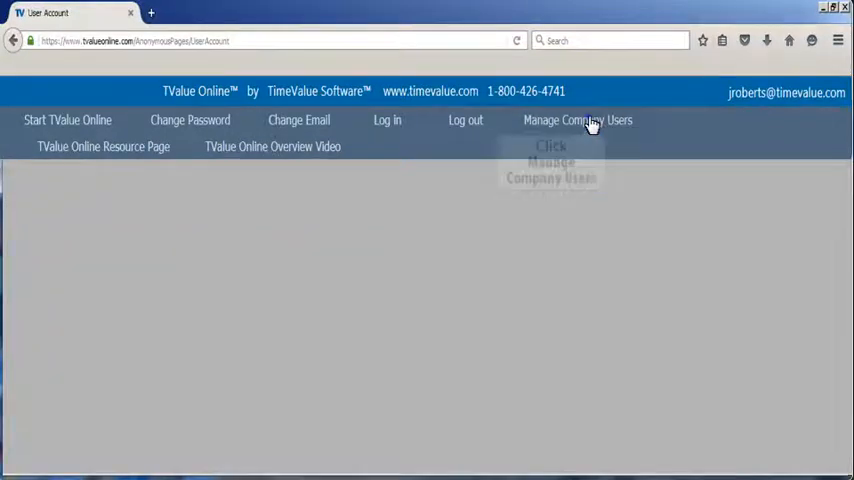
Step: Review Manage Company Users and its user-defaults option, then return to the schedule
click(577, 120)
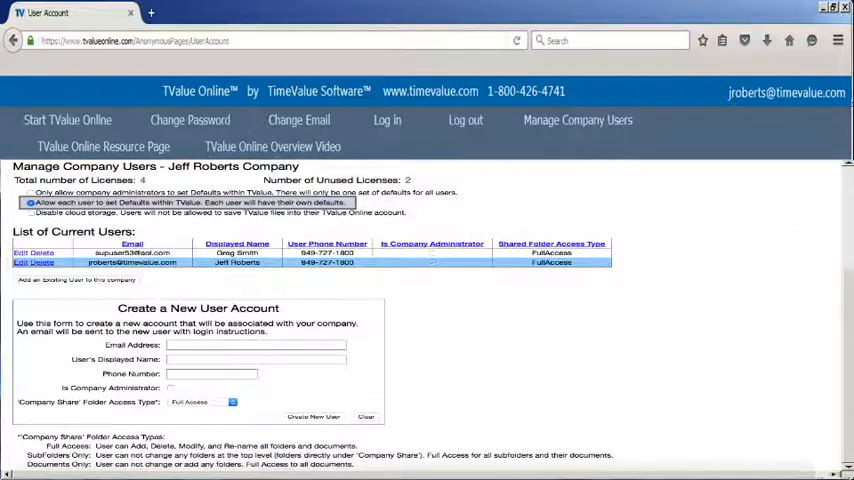
click(31, 212)
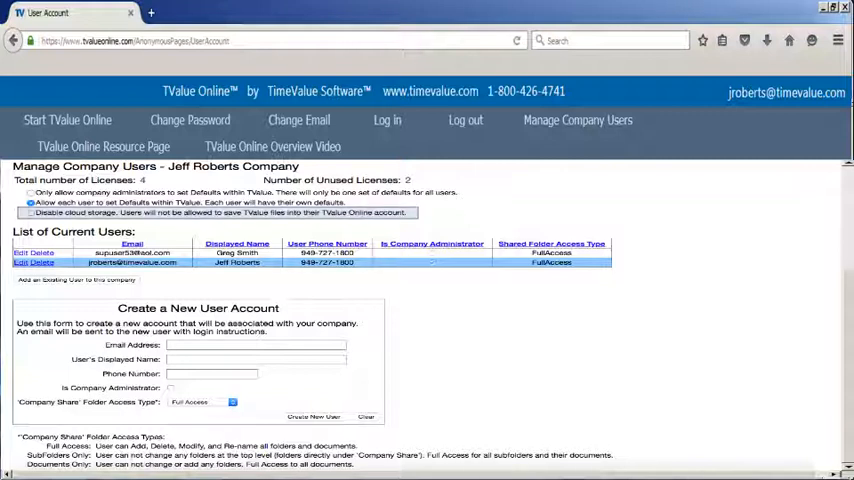
click(30, 212)
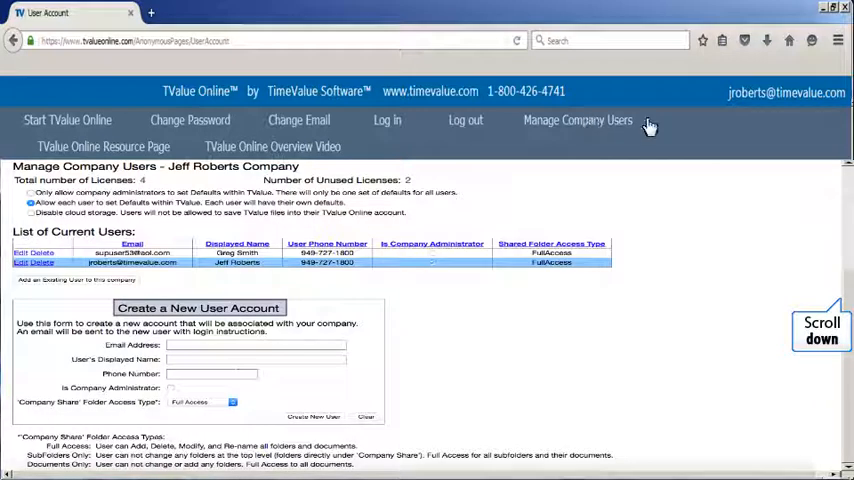
scroll(down, 3)
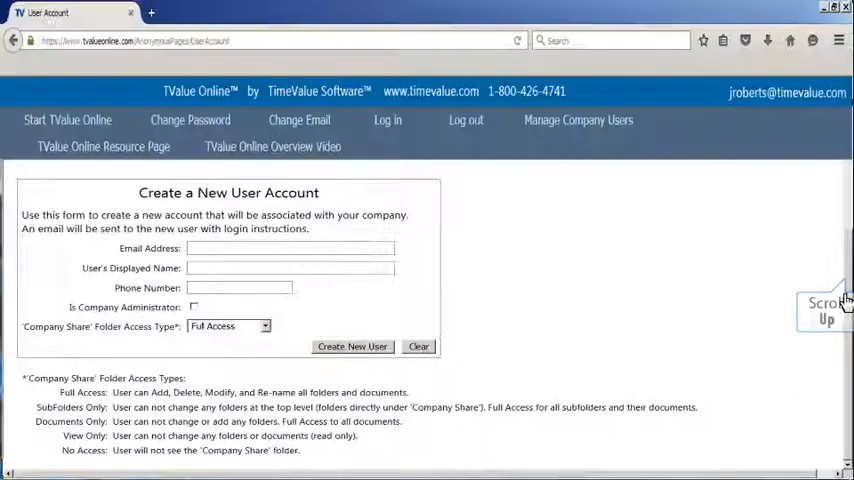
scroll(up, 3)
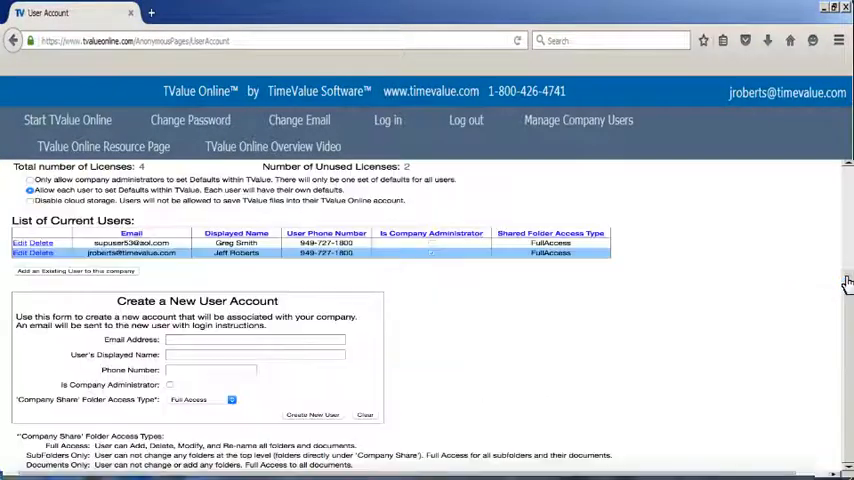
mouse_move(67, 120)
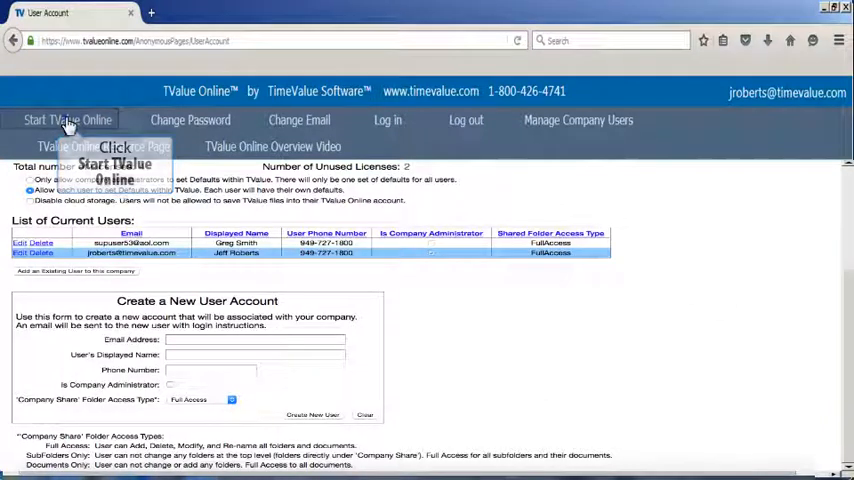
click(67, 120)
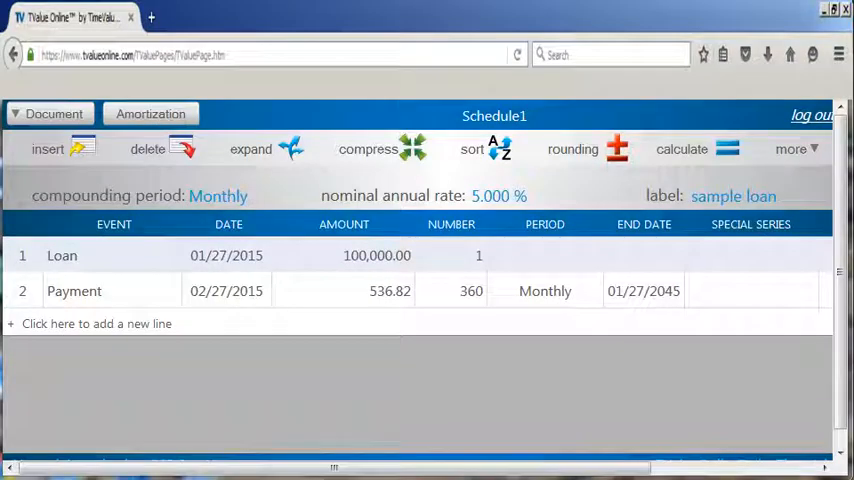